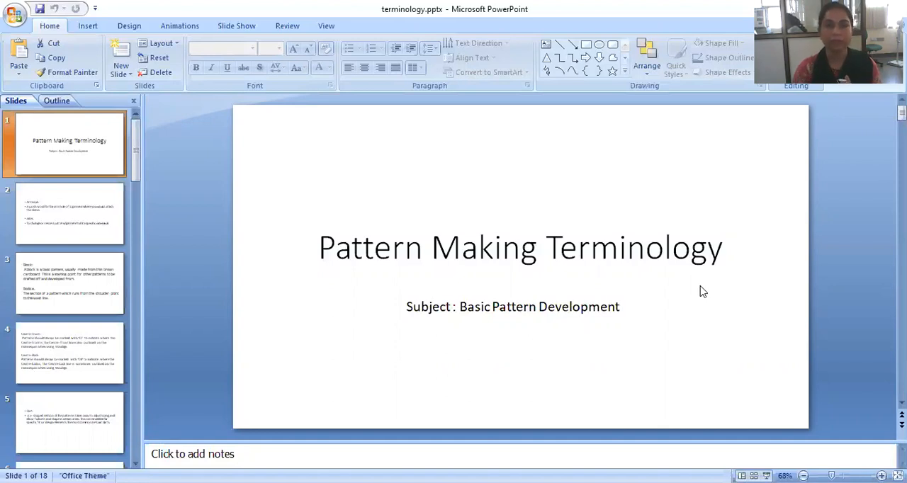
# Show slide 2, which defines Armscye and Alter
pyautogui.click(69, 214)
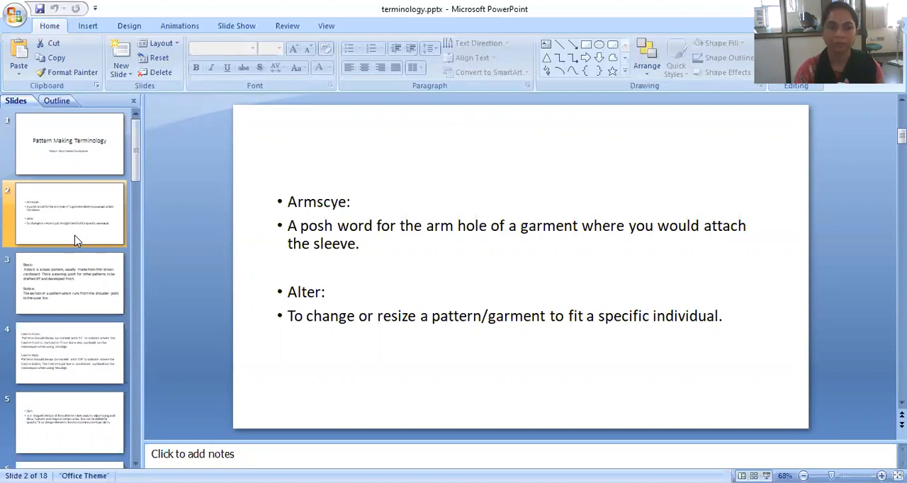
# Show slide 3, which defines Block and Bodice
pyautogui.click(69, 283)
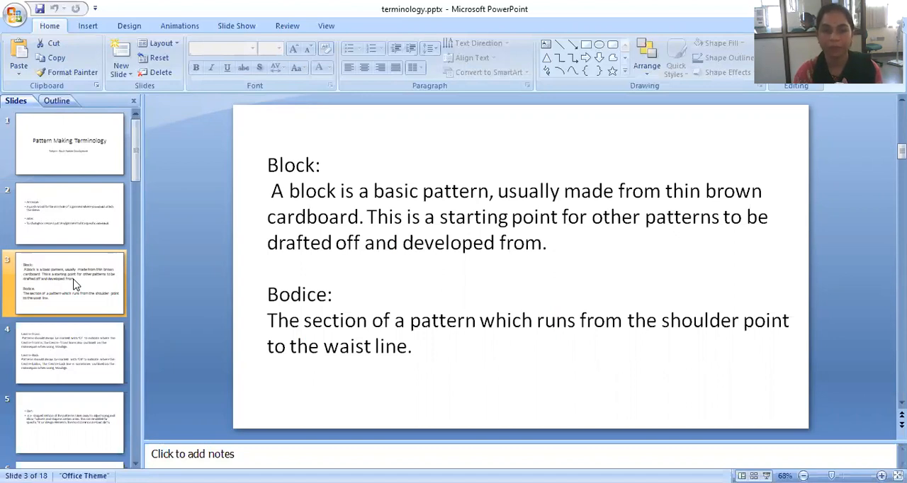
pyautogui.moveTo(64, 281)
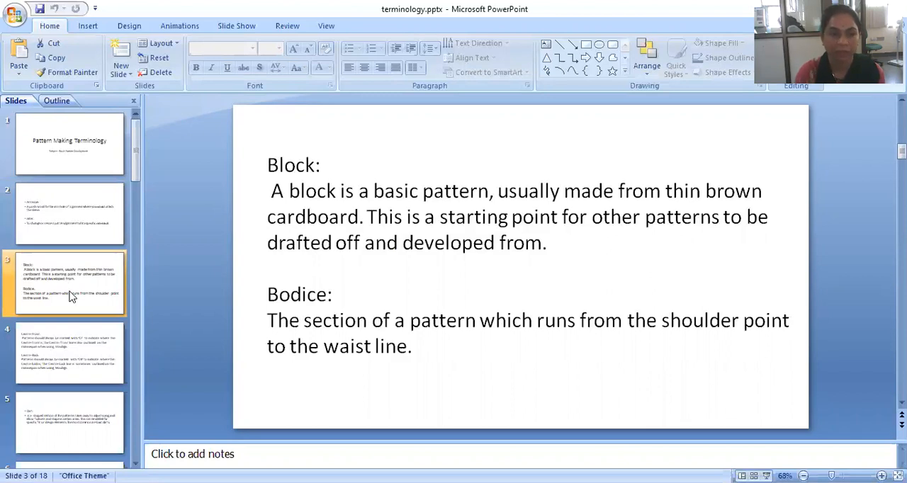
# Show slide 4, which defines Centre-Front and Centre-Back
pyautogui.click(70, 352)
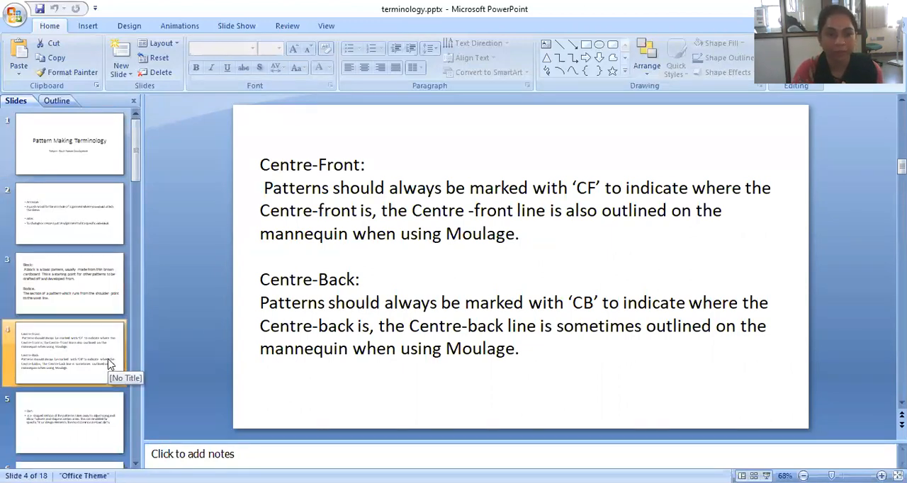
# Advance to the next definition slide and scroll the Slides pane toward the Fold Line slide
pyautogui.click(69, 422)
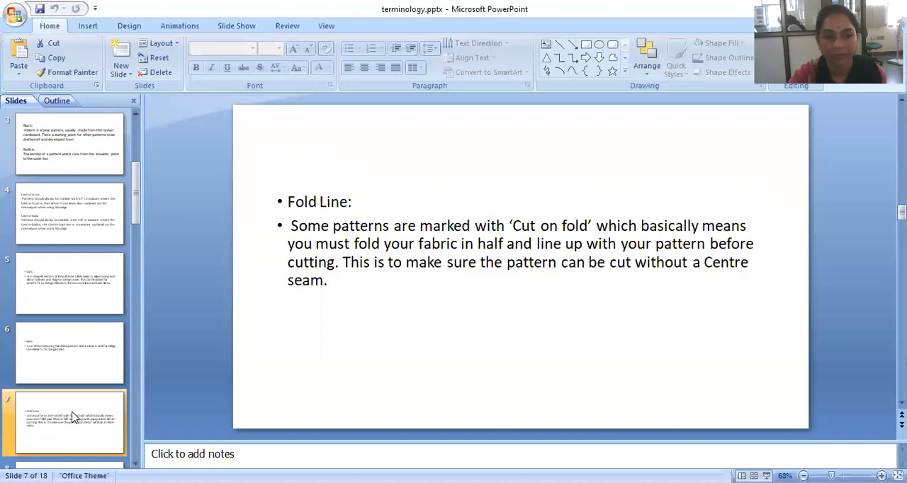
pyautogui.scroll(-3)
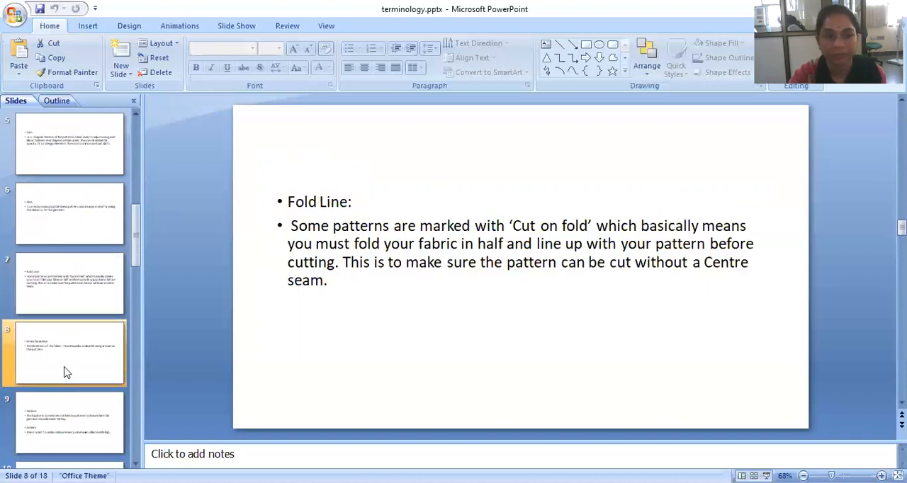
# Draw vertical, diagonal and horizontal grainline lines under the Grain/Grainline text on slide 8
pyautogui.click(68, 353)
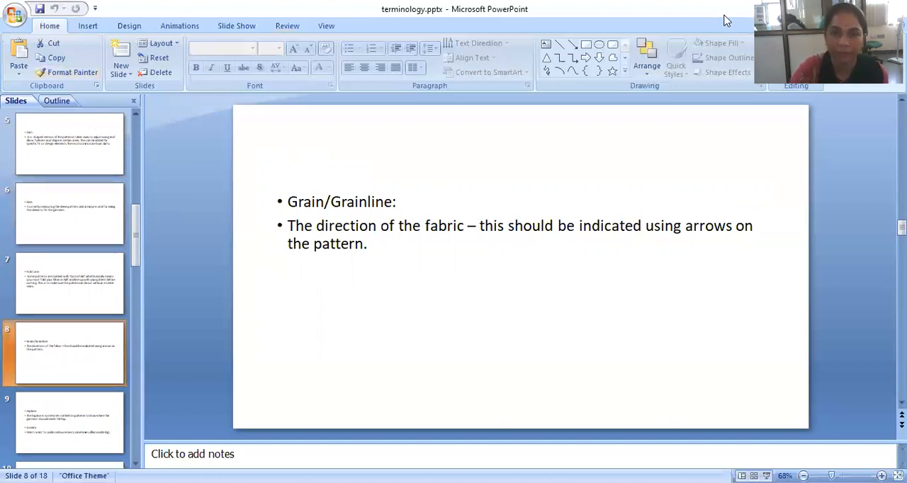
pyautogui.click(572, 44)
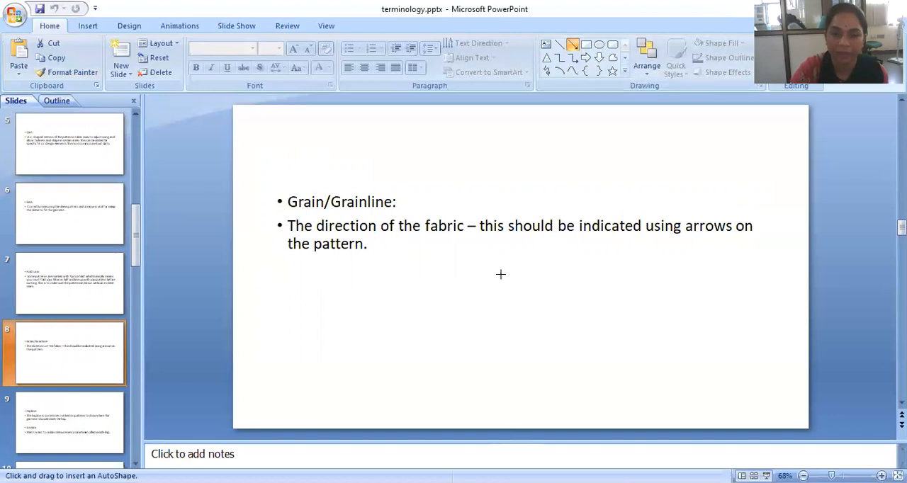
pyautogui.moveTo(502, 275); pyautogui.dragTo(498, 368)
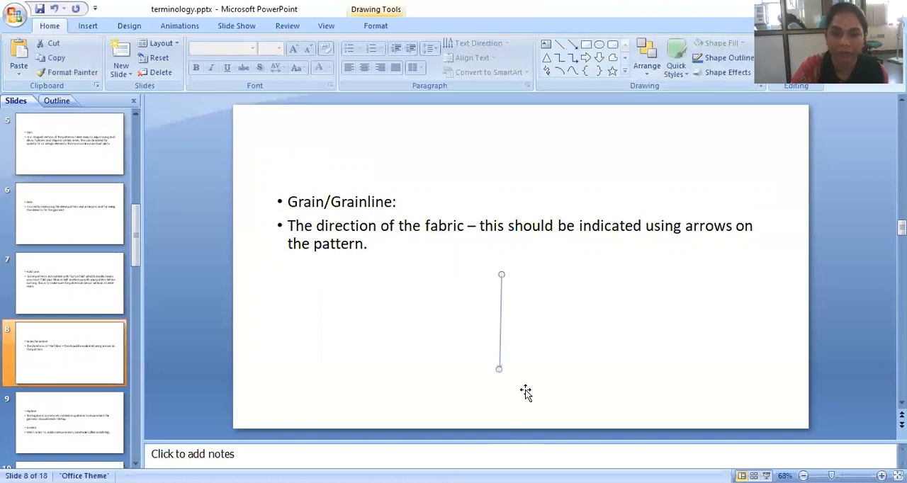
pyautogui.click(521, 319)
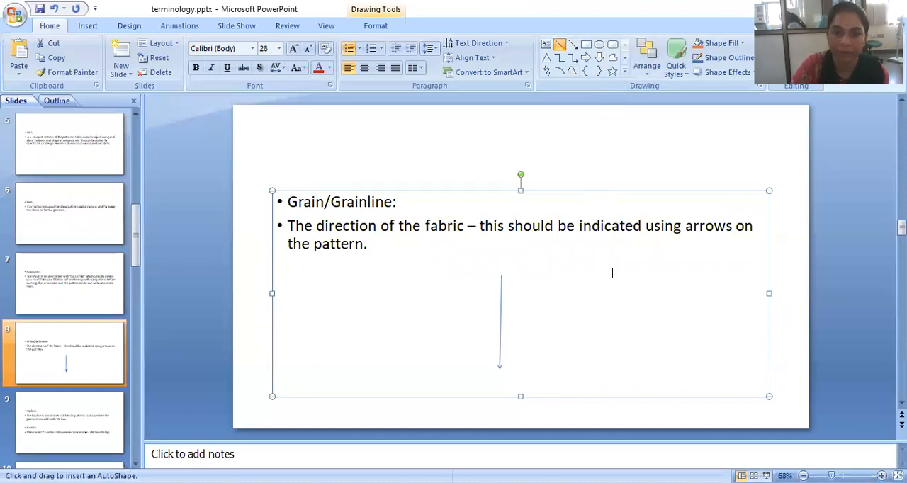
pyautogui.moveTo(612, 274); pyautogui.dragTo(538, 340)
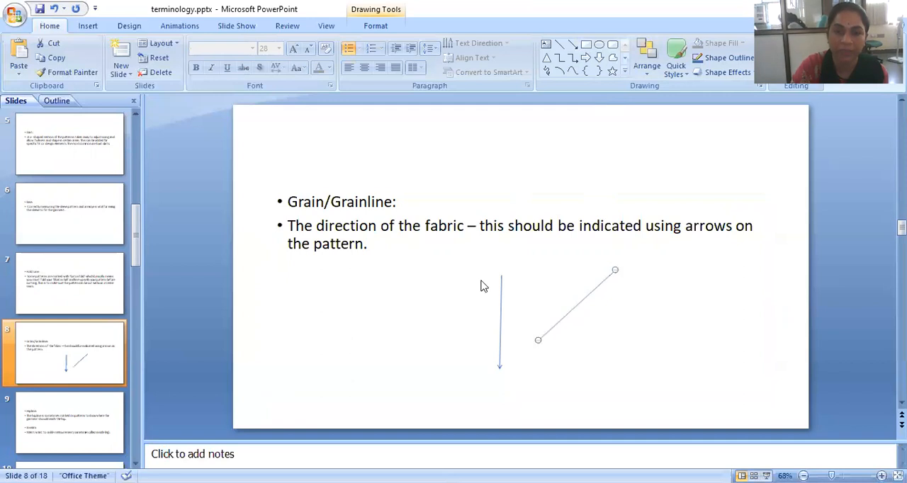
pyautogui.click(559, 44)
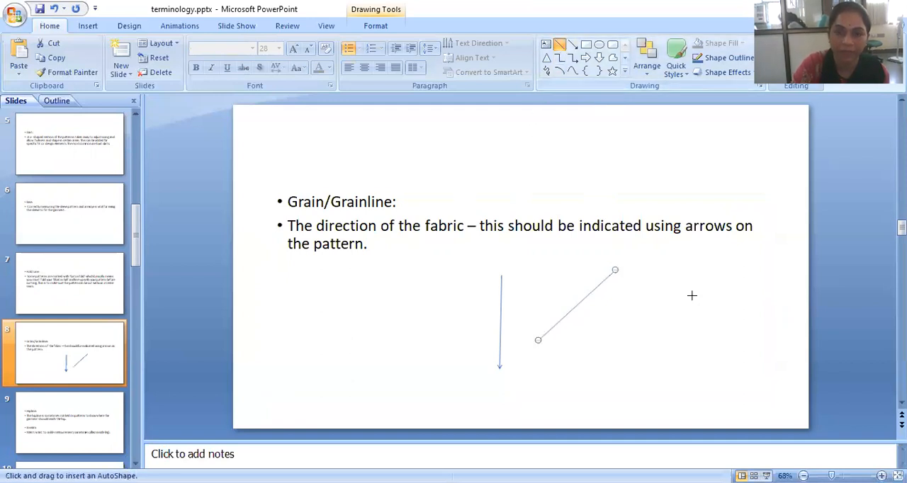
pyautogui.moveTo(622, 310); pyautogui.dragTo(697, 317)
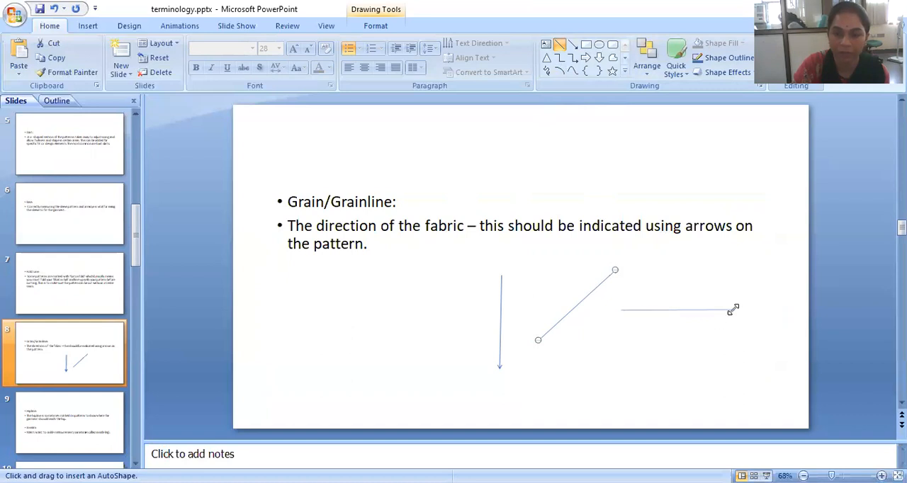
pyautogui.click(640, 325)
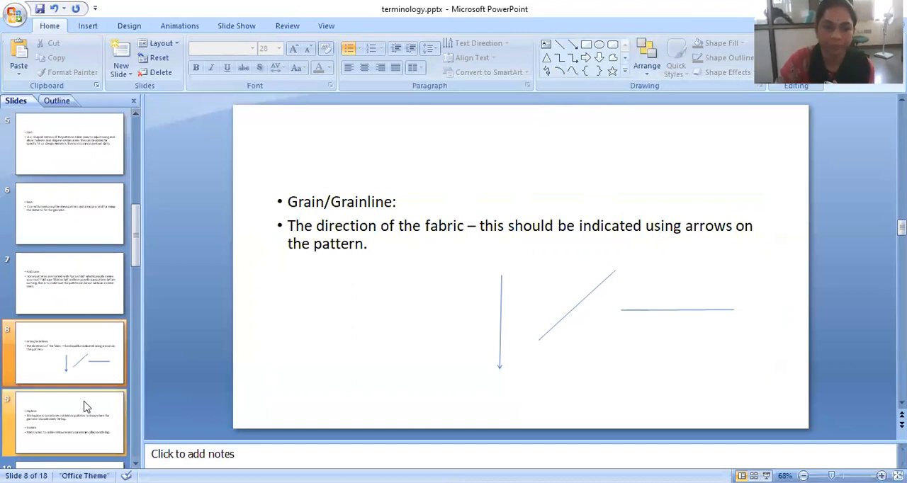
# Advance to the following slide on Master Pattern and Moulage
pyautogui.click(68, 422)
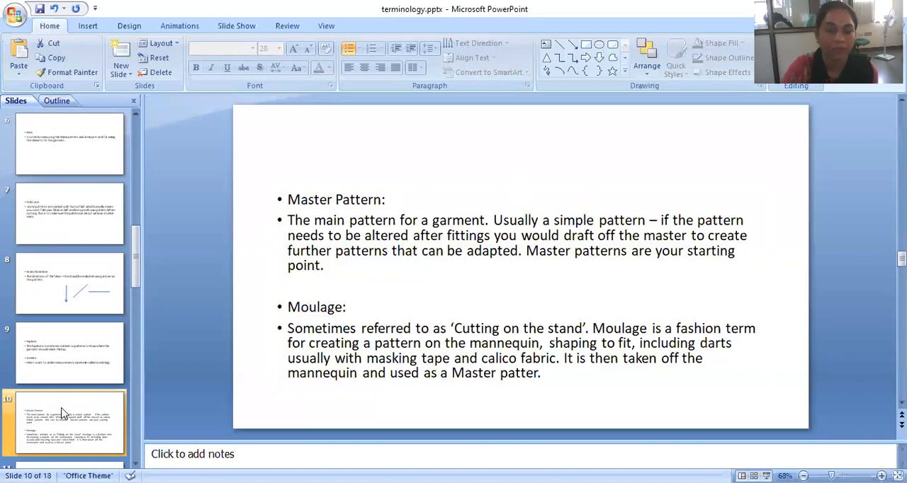
# Scroll the Slides pane down toward slide 11 on Notches
pyautogui.scroll(-3)
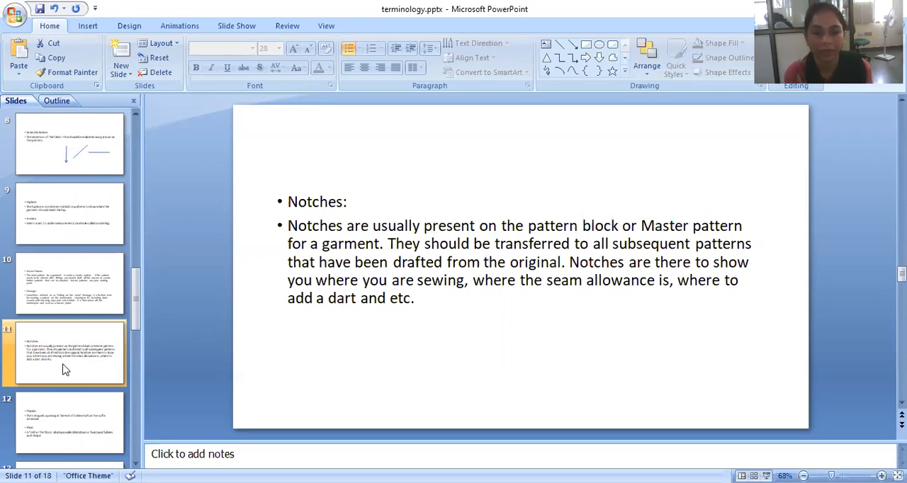
pyautogui.moveTo(90, 462)
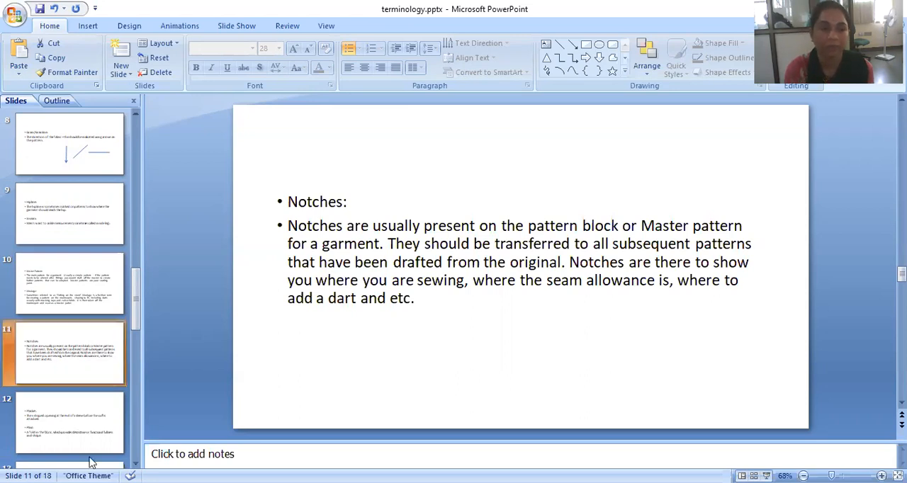
# Show the Placket and Pleat slide and scroll toward slide 13 on Right Side
pyautogui.click(70, 422)
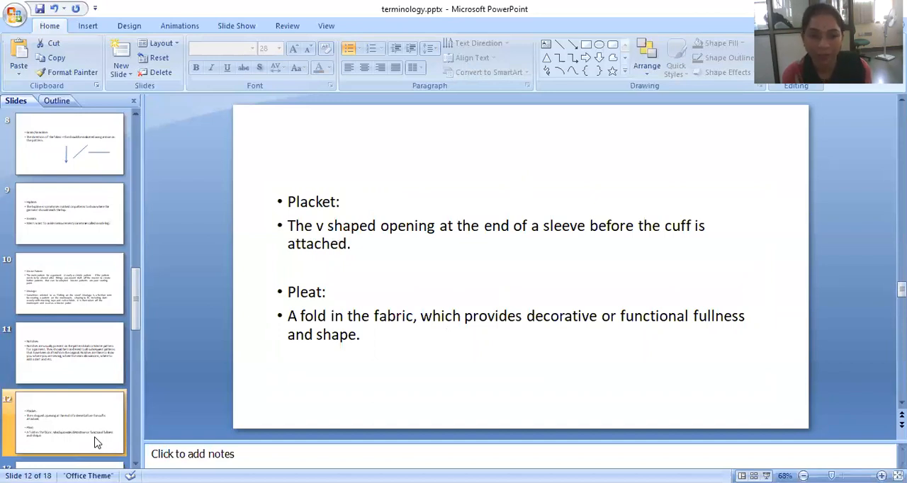
pyautogui.scroll(-3)
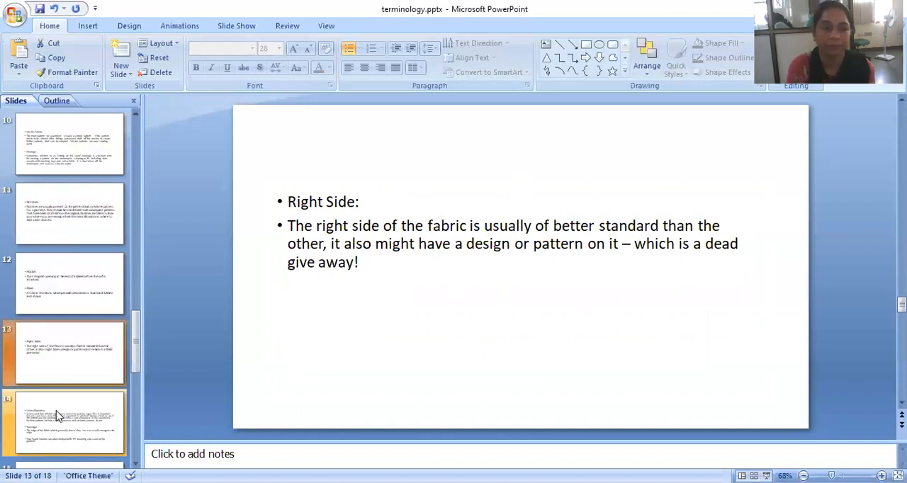
# Show slide 14 on Seam Allowance, Selvedge and Side Seam
pyautogui.click(64, 422)
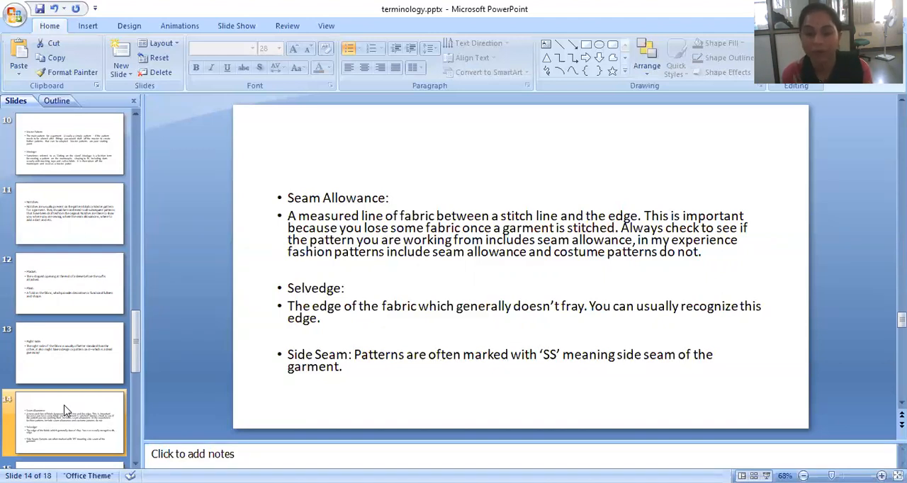
# Show slide 15, which defines Tracing Wheel and View
pyautogui.scroll(-3)
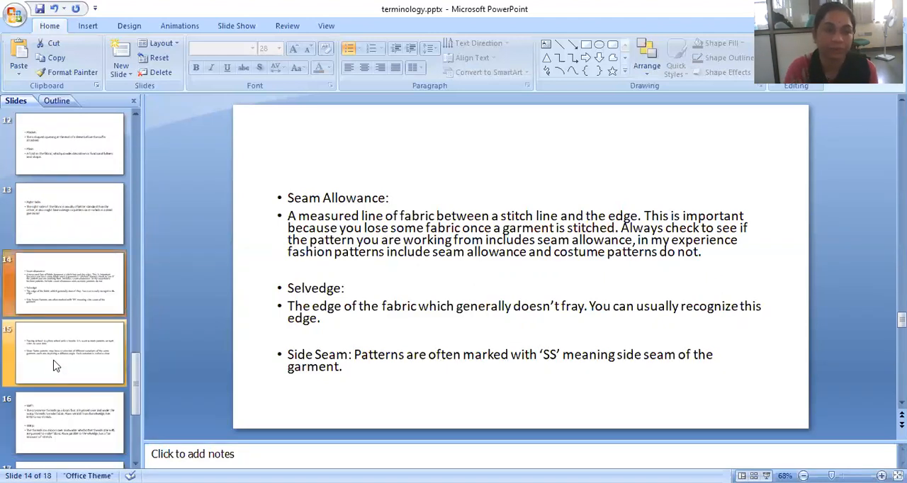
pyautogui.click(68, 353)
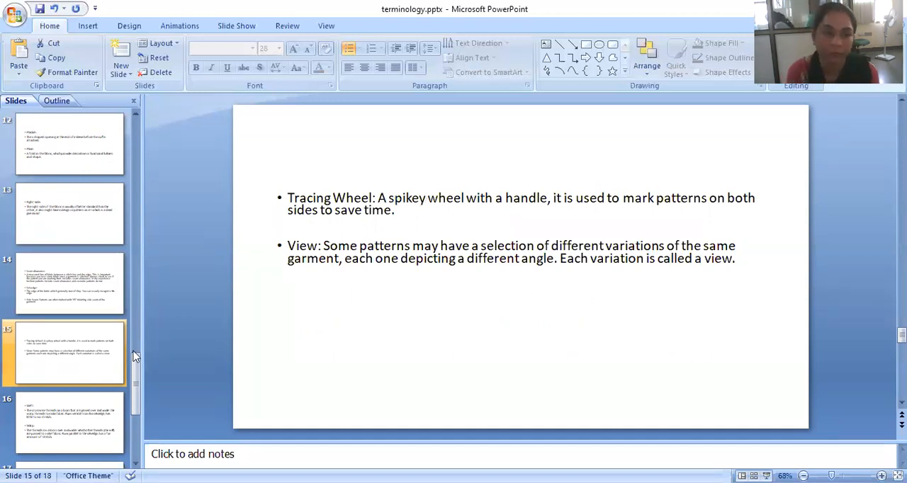
# Show slide 16, which defines Weft and Warp
pyautogui.click(70, 422)
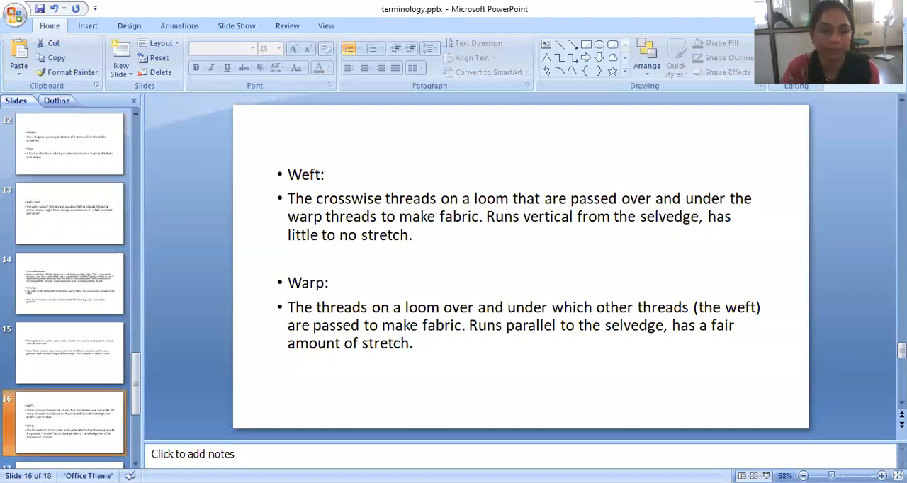
pyautogui.scroll(-3)
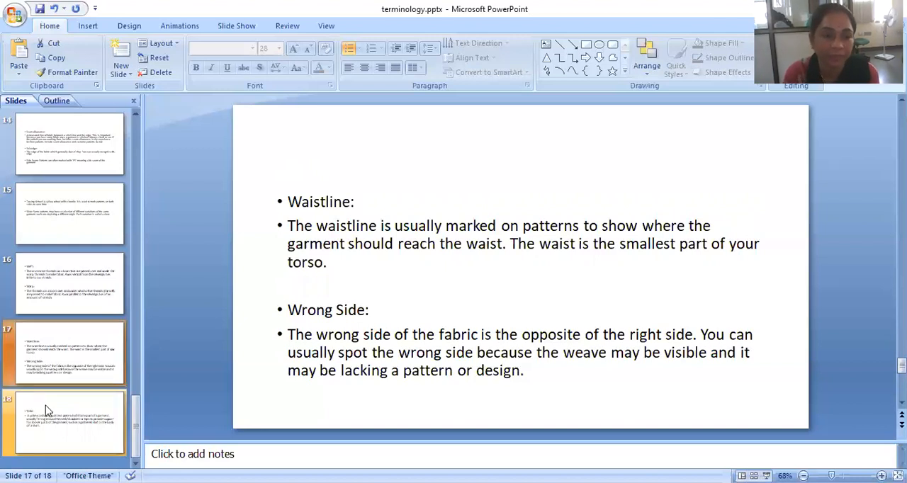
# Show slide 18, the final slide defining Yoke as a shaped pattern piece
pyautogui.click(64, 422)
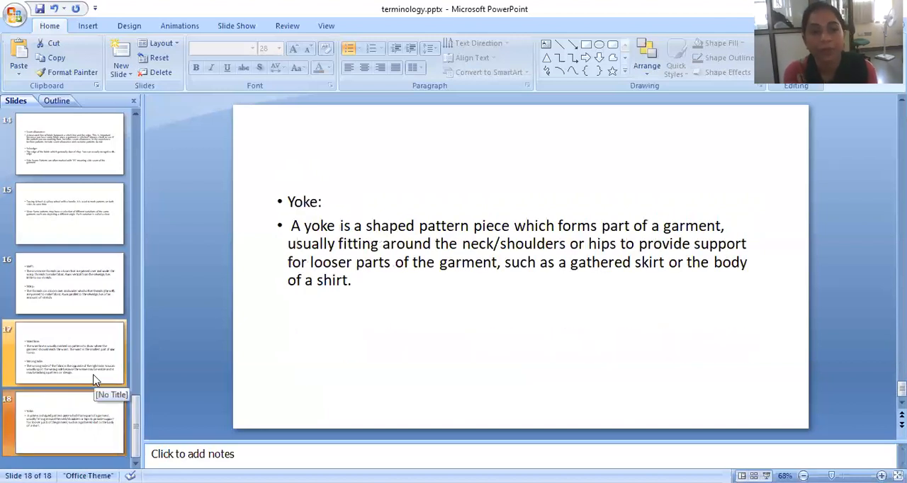